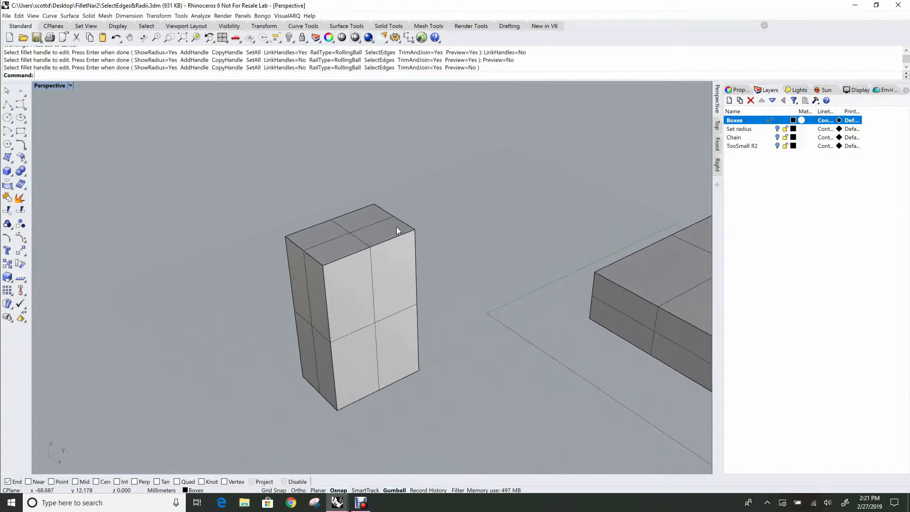
mouse_move(389, 218)
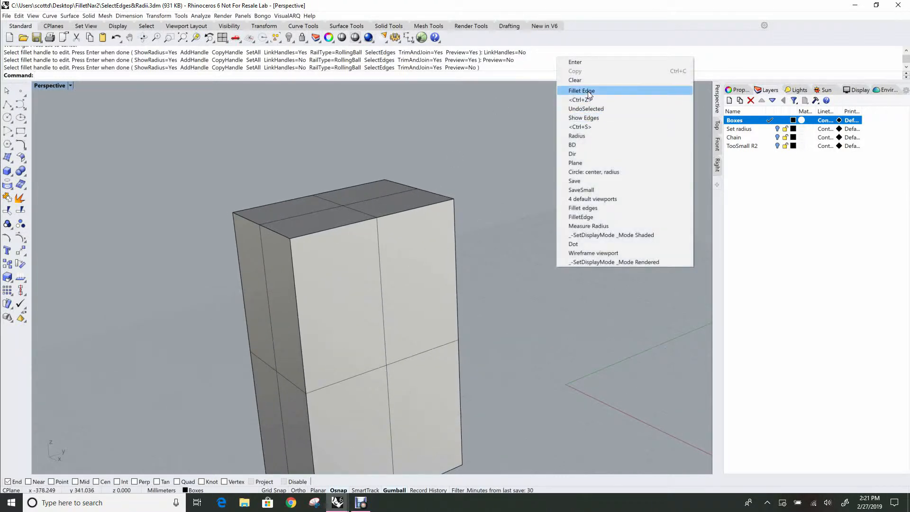
Start FilletEdge on the box's edges at radius 3, tapering one corner handle toward radius 1.
left_click(581, 90)
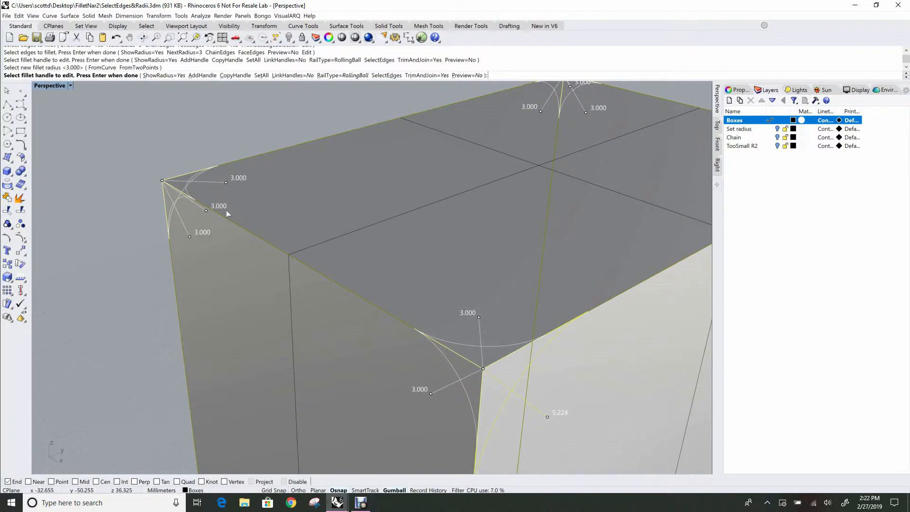
mouse_move(481, 74)
type("1")
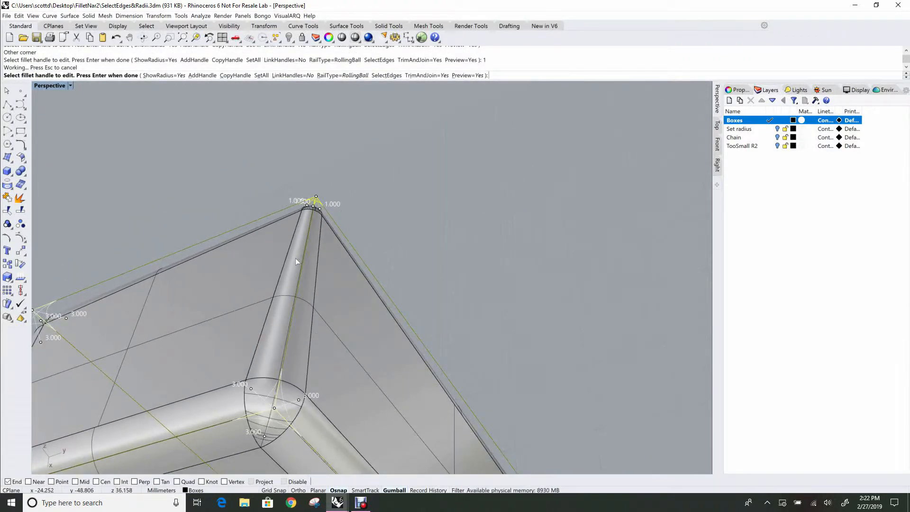
mouse_move(313, 232)
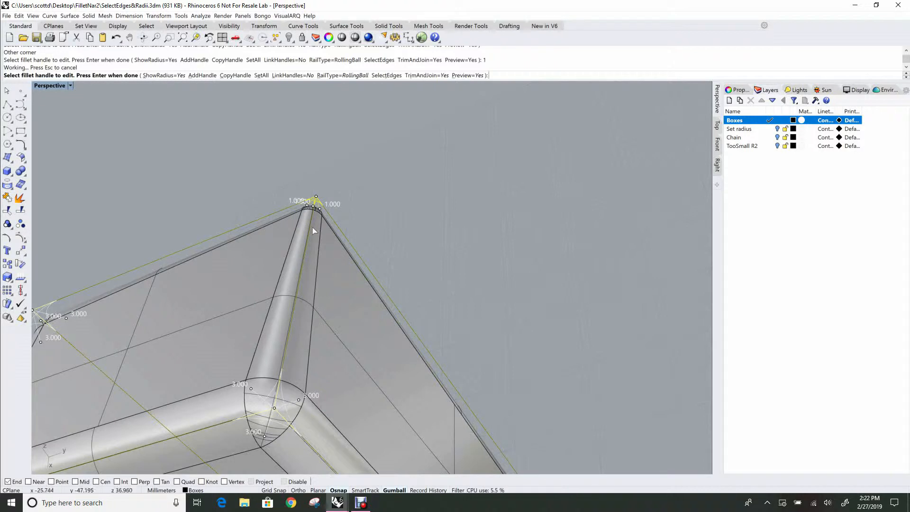
mouse_move(426, 244)
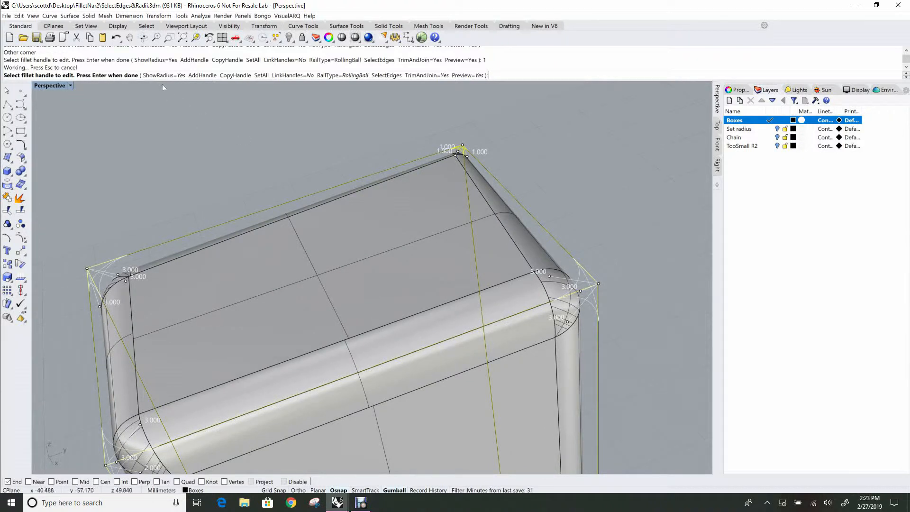
Add a radius-1 handle partway along the tapered edge via AddHandle to reshape the taper.
left_click(156, 76)
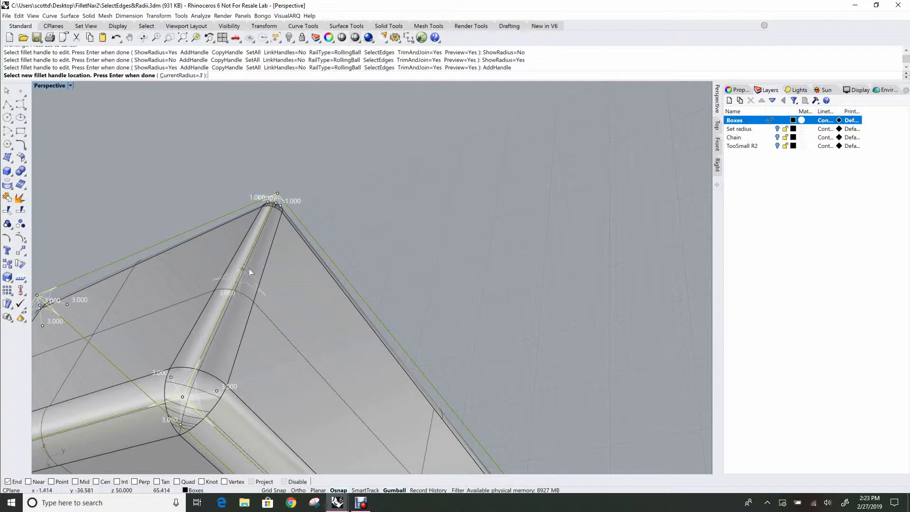
mouse_move(257, 254)
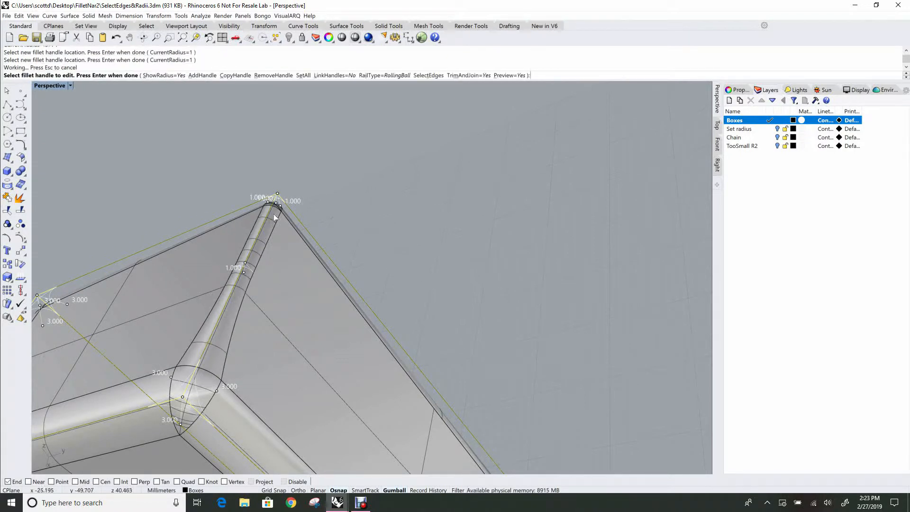
mouse_move(248, 260)
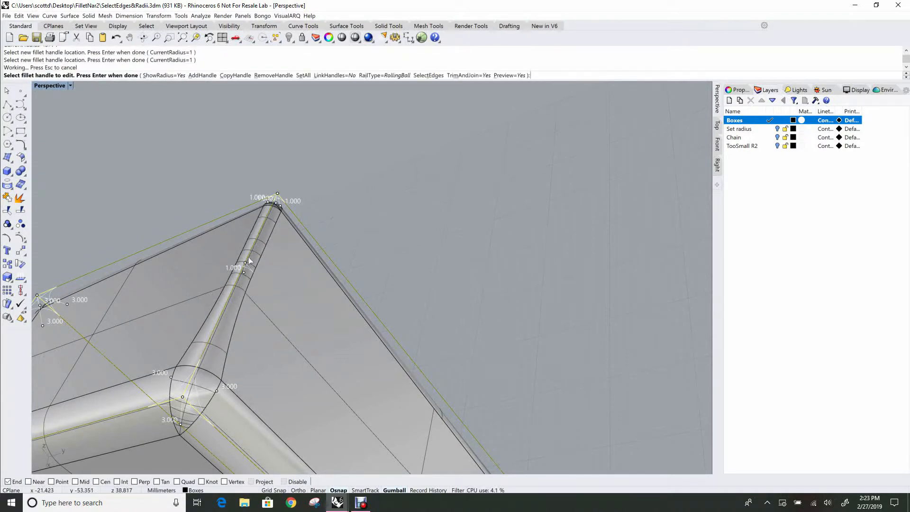
mouse_move(254, 245)
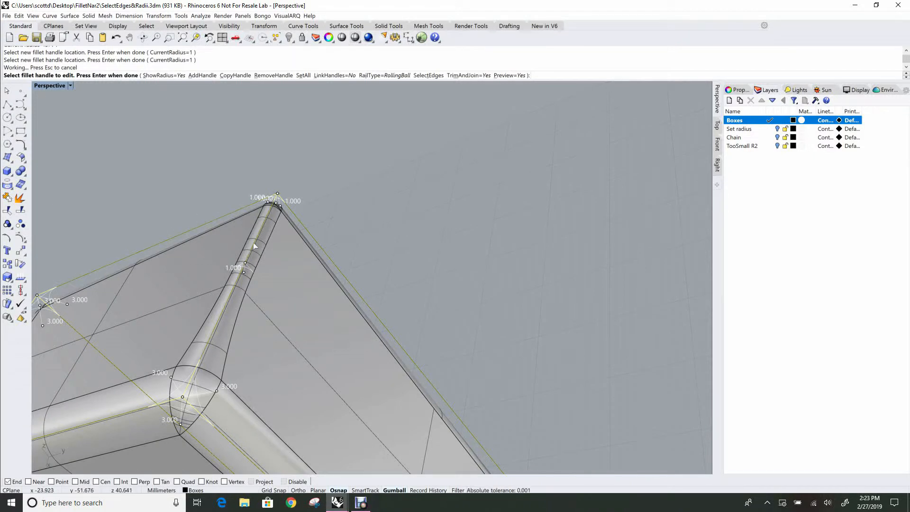
mouse_move(232, 301)
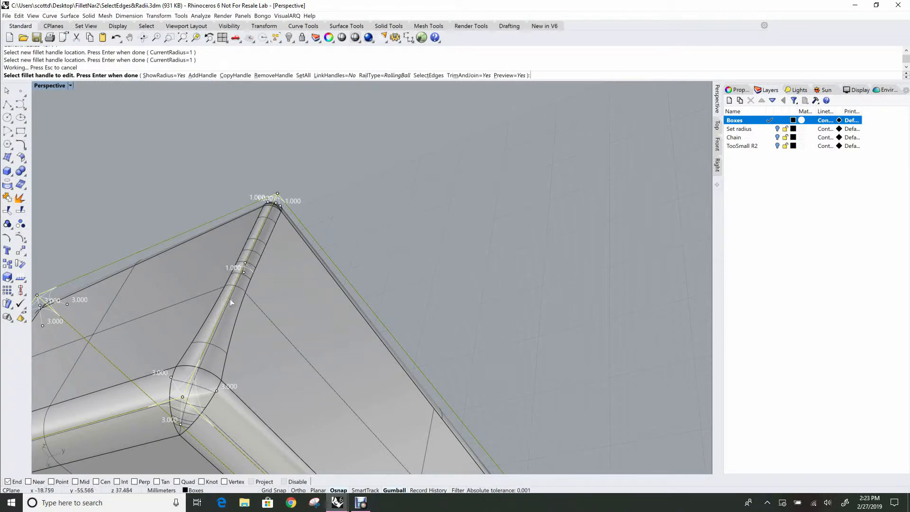
mouse_move(239, 282)
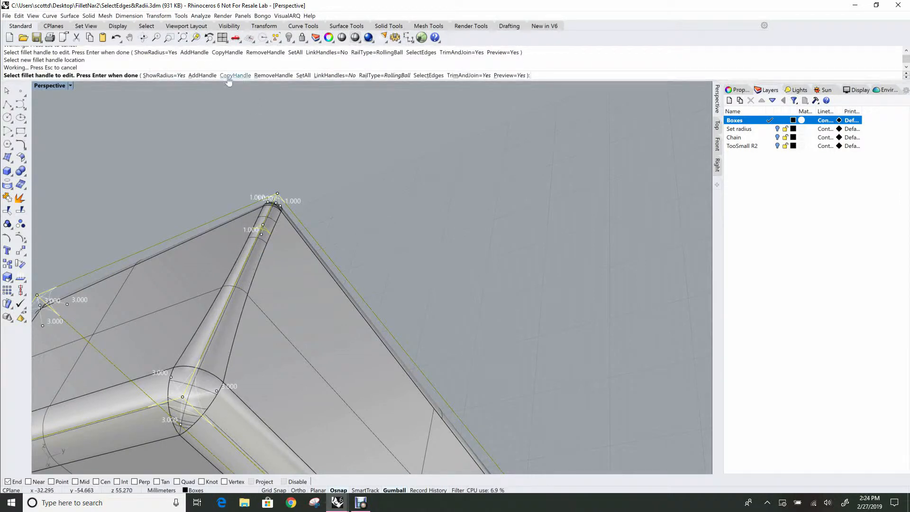
Copy a handle onto a neighbouring edge, then remove the extra handle so that edge tapers 3 to 1.
left_click(235, 76)
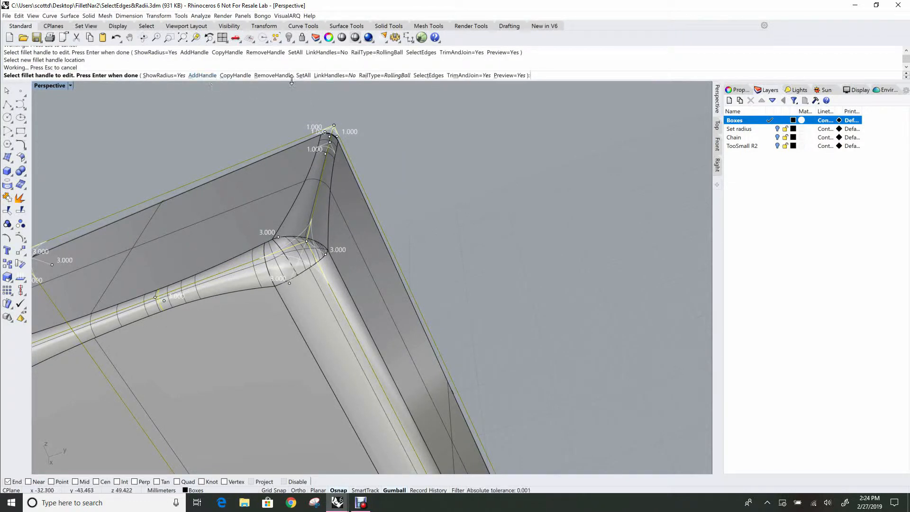
mouse_move(273, 76)
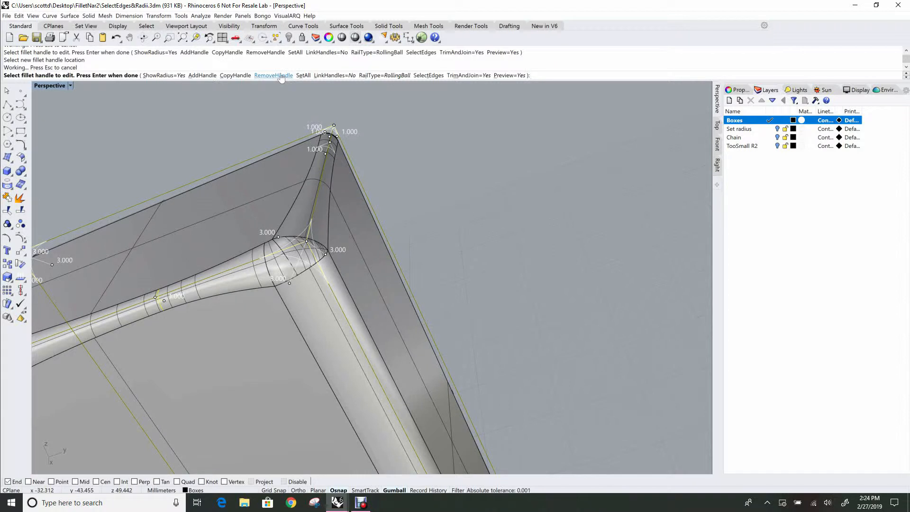
left_click(273, 75)
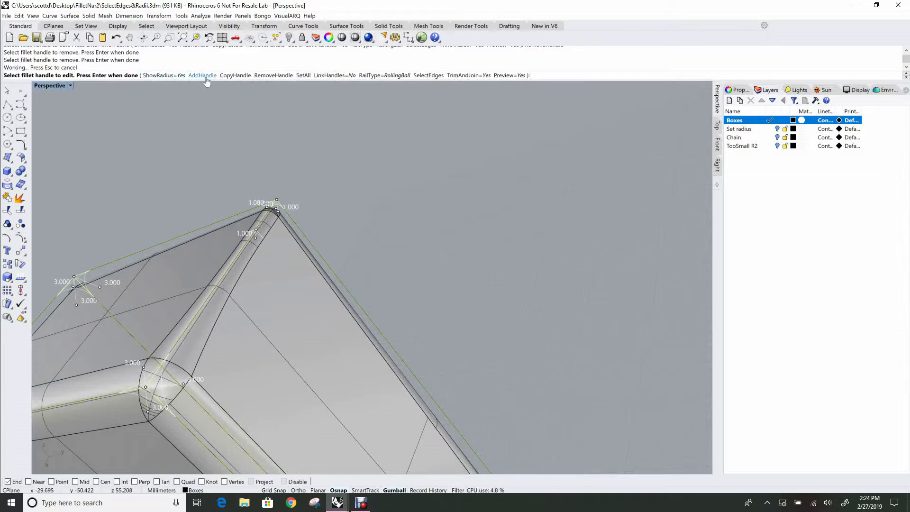
mouse_move(273, 76)
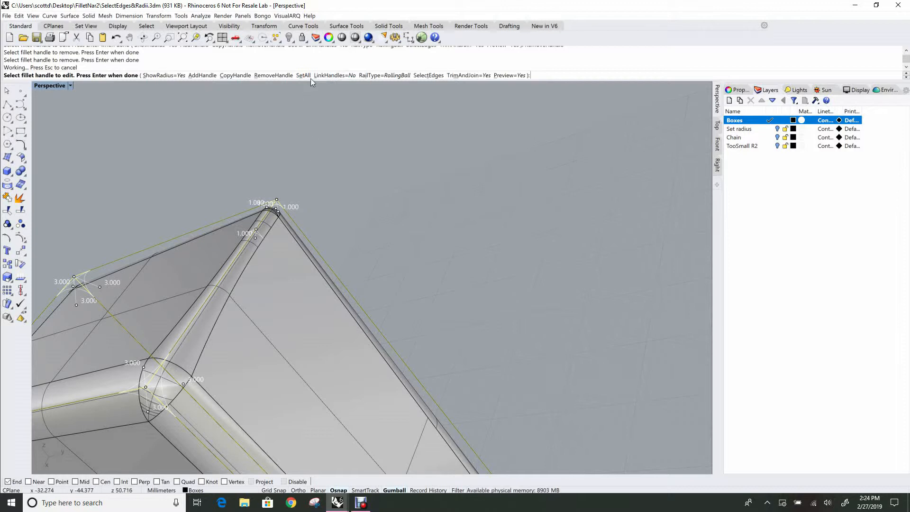
Use SetAll to give every fillet handle on the box a uniform radius of 2.
left_click(302, 74)
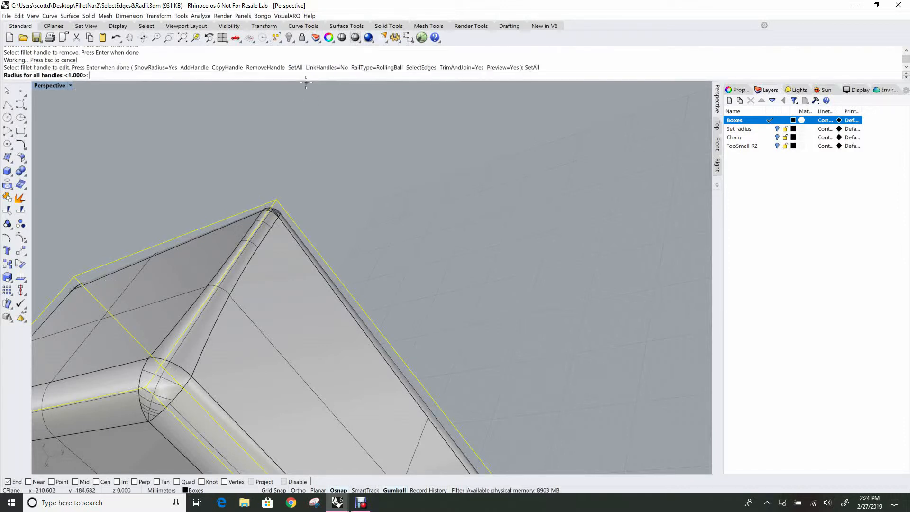
type("2")
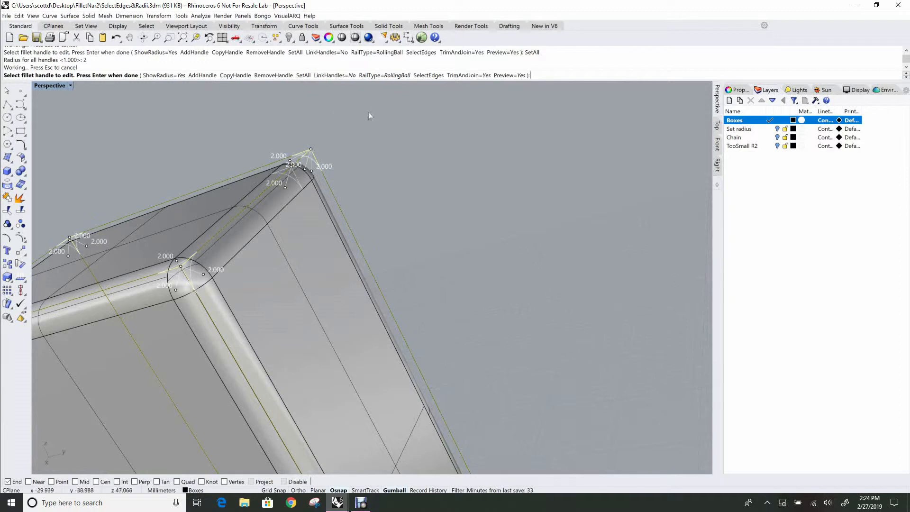
mouse_move(301, 172)
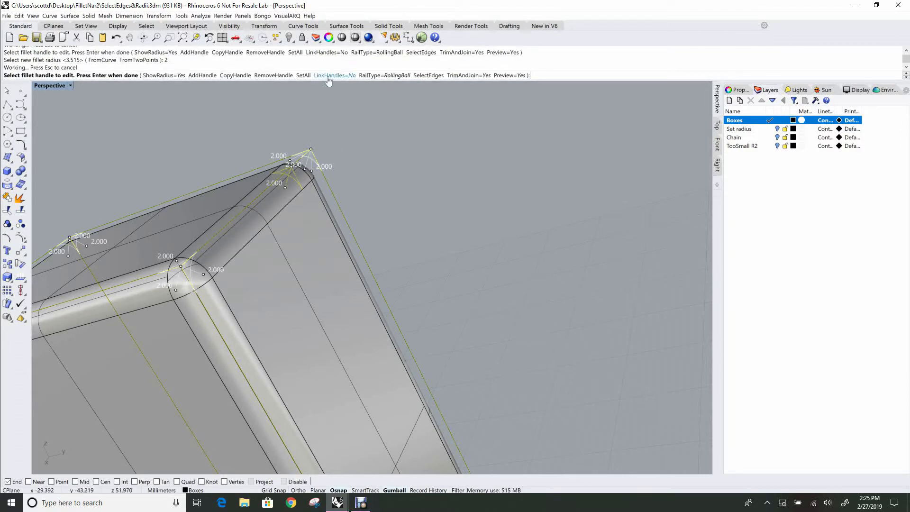
Set LinkHandles to Yes and drag one handle so all fillets resize together to radius 4.277.
left_click(329, 75)
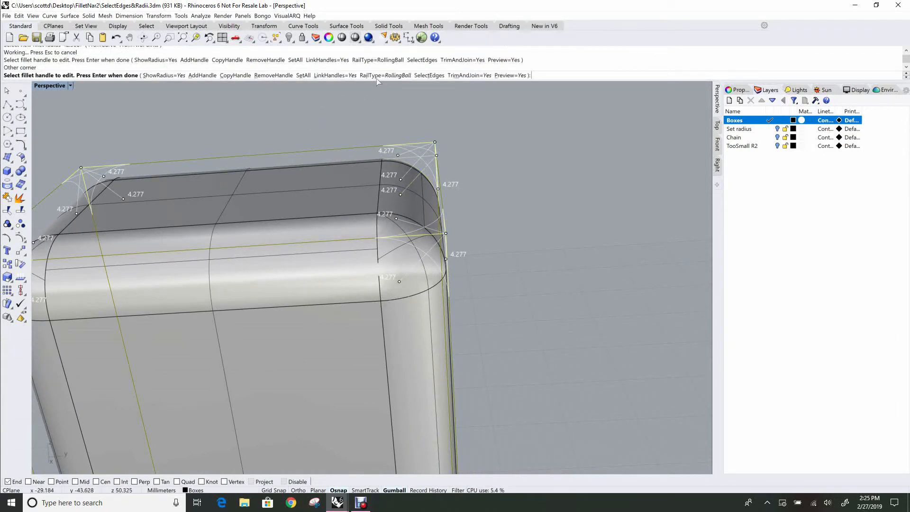
mouse_move(430, 90)
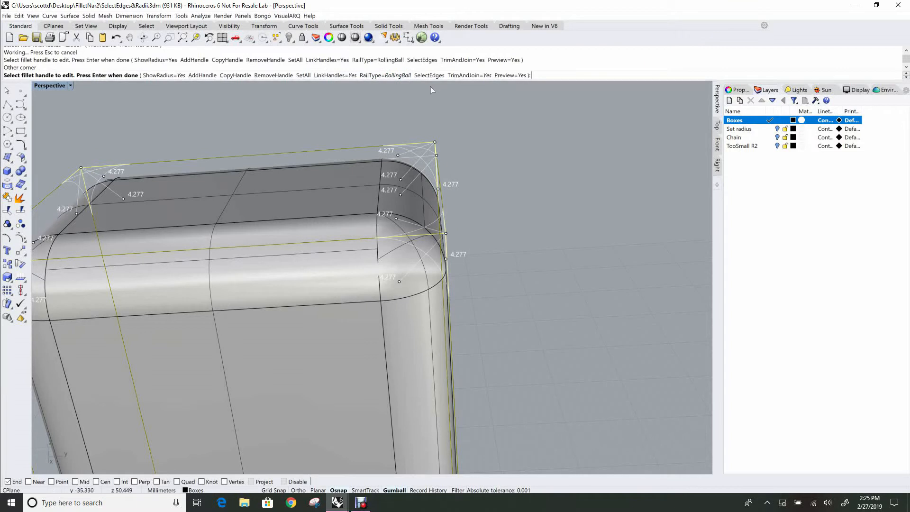
mouse_move(386, 76)
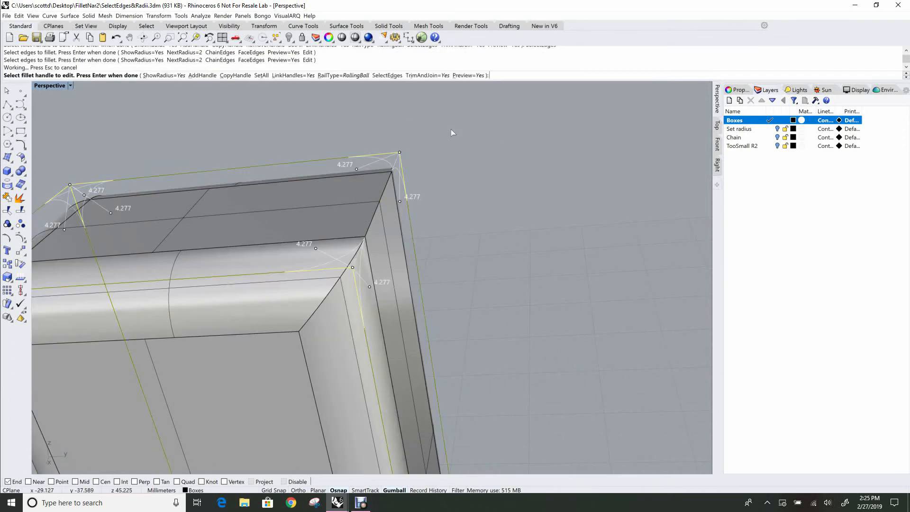
mouse_move(367, 221)
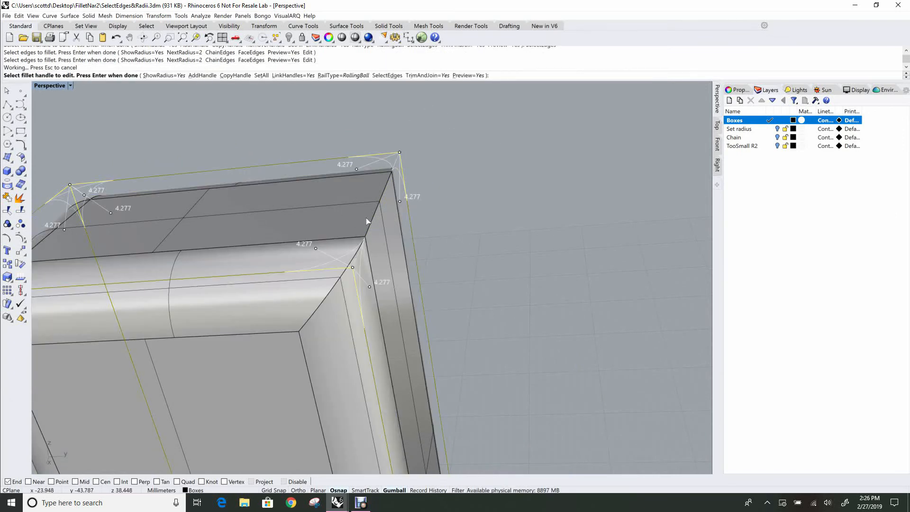
mouse_move(294, 216)
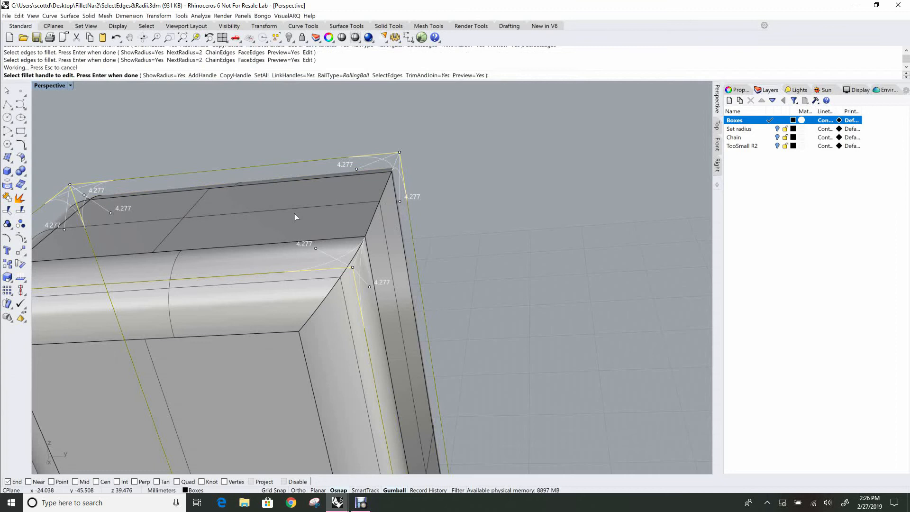